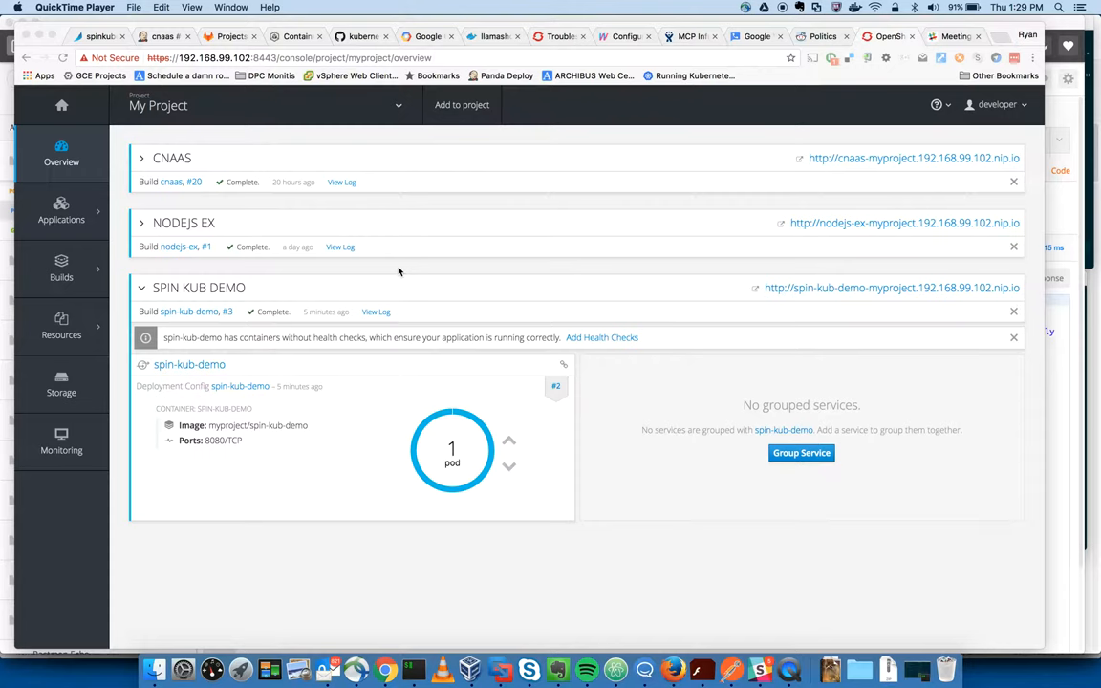
mouse_move(306, 151)
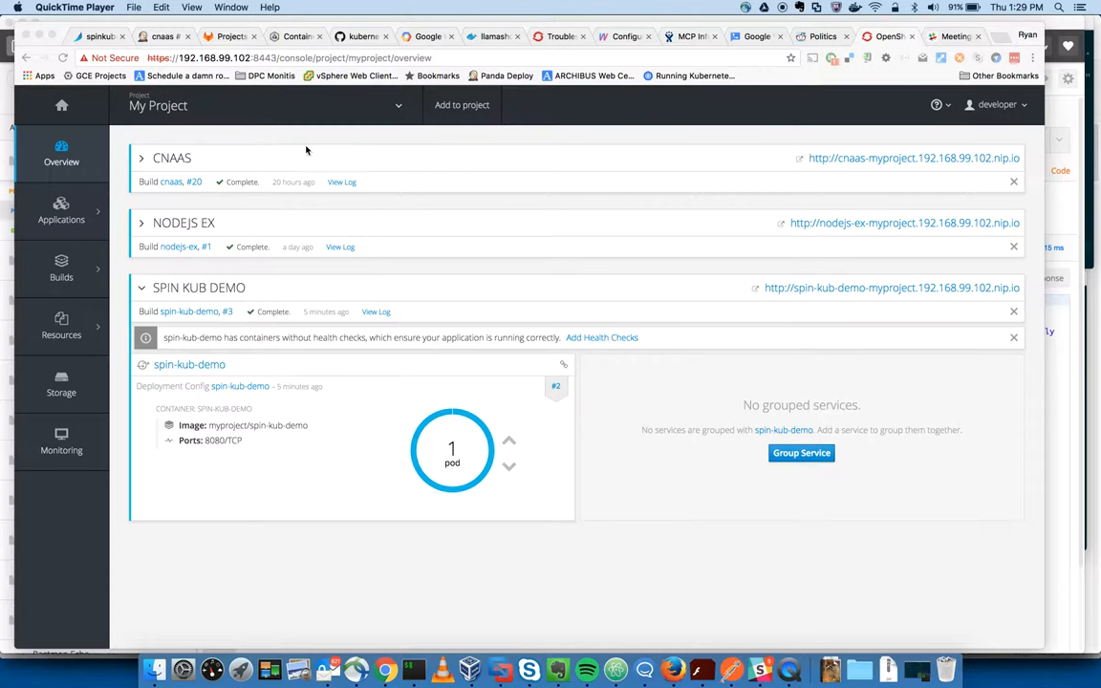
mouse_move(183, 64)
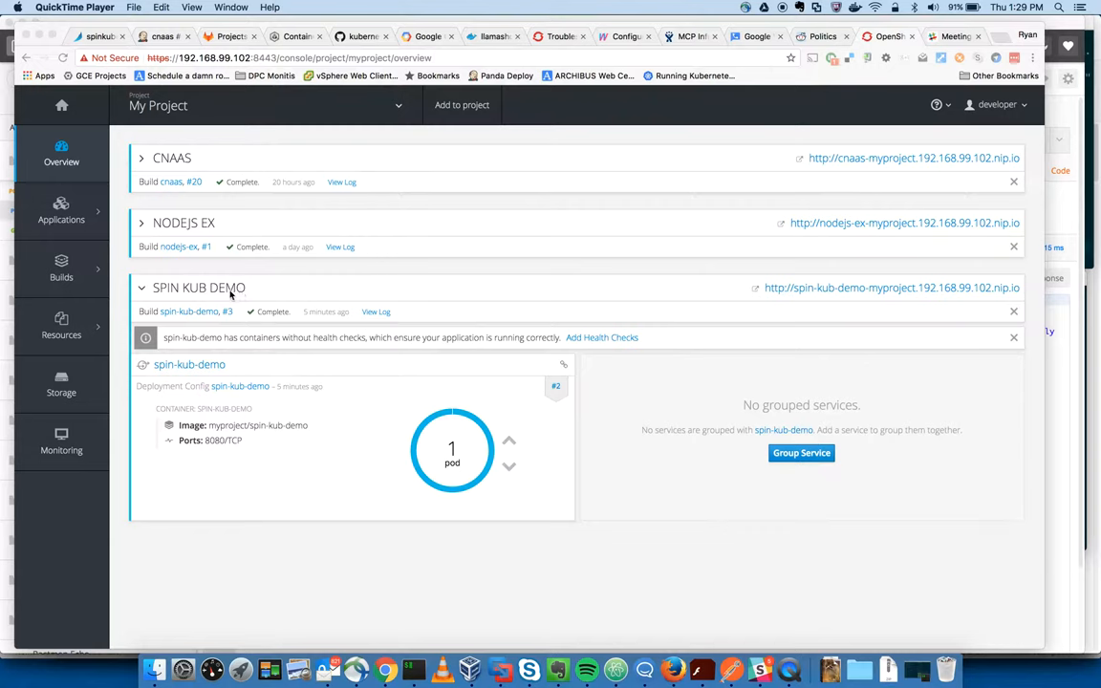
mouse_move(214, 296)
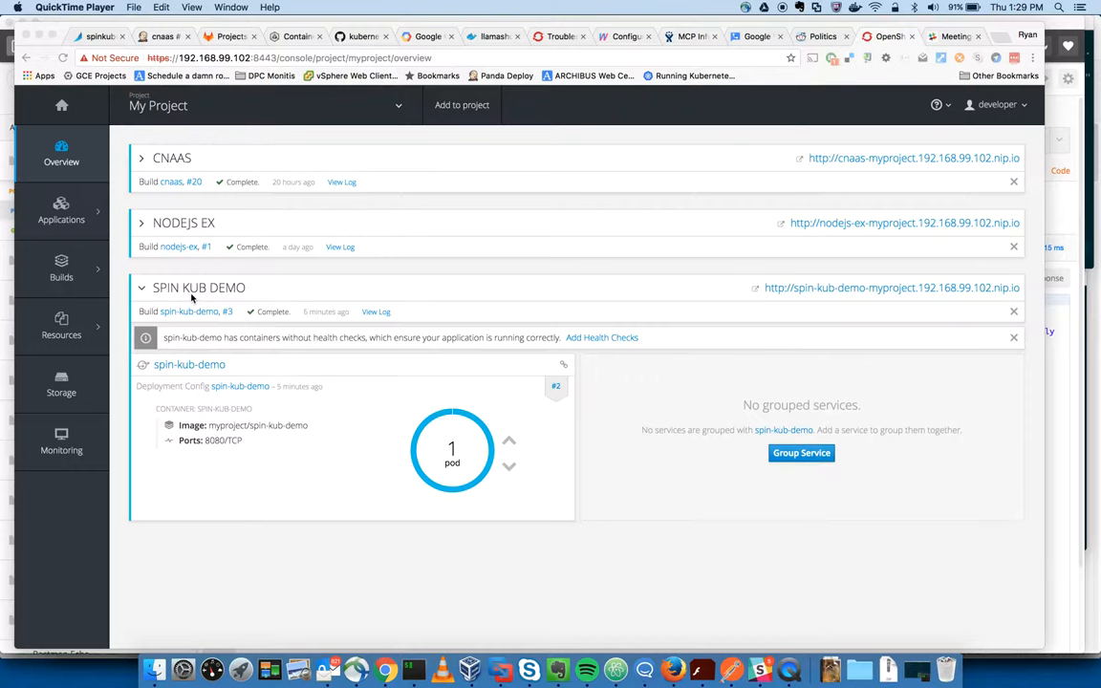
mouse_move(379, 497)
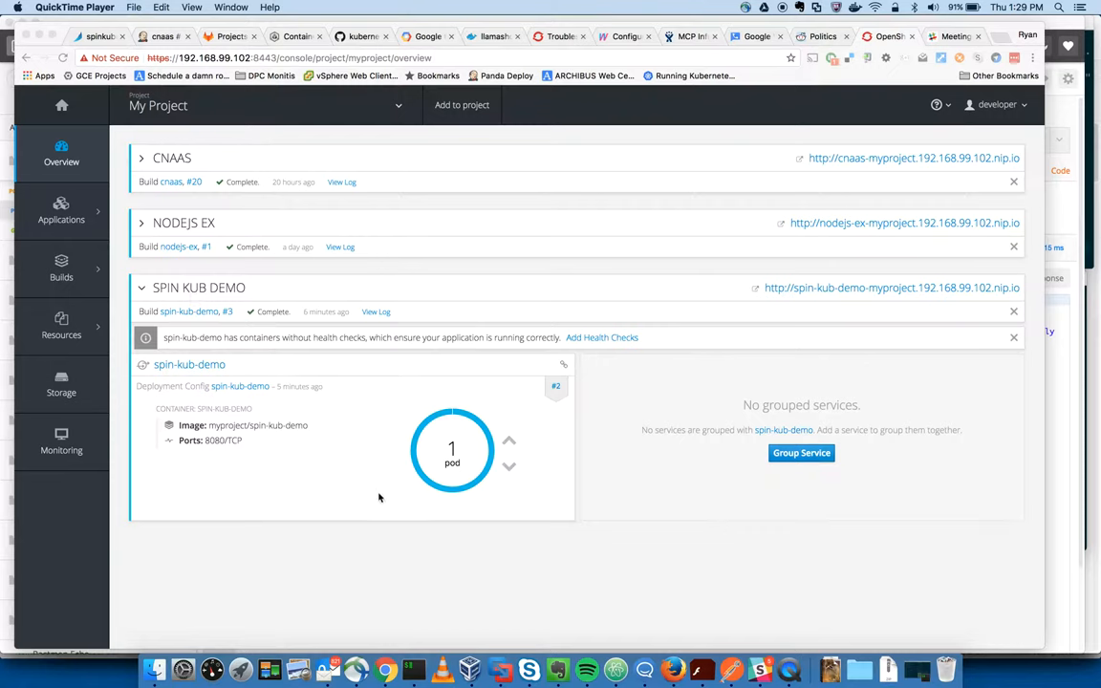
mouse_move(258, 435)
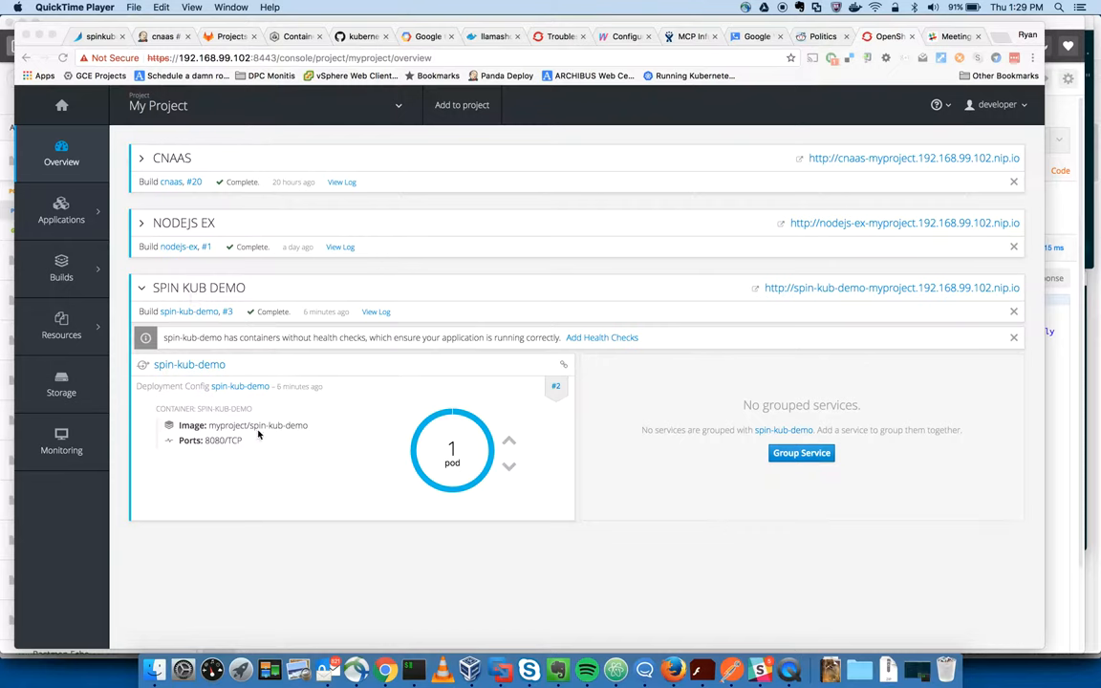
mouse_move(342, 448)
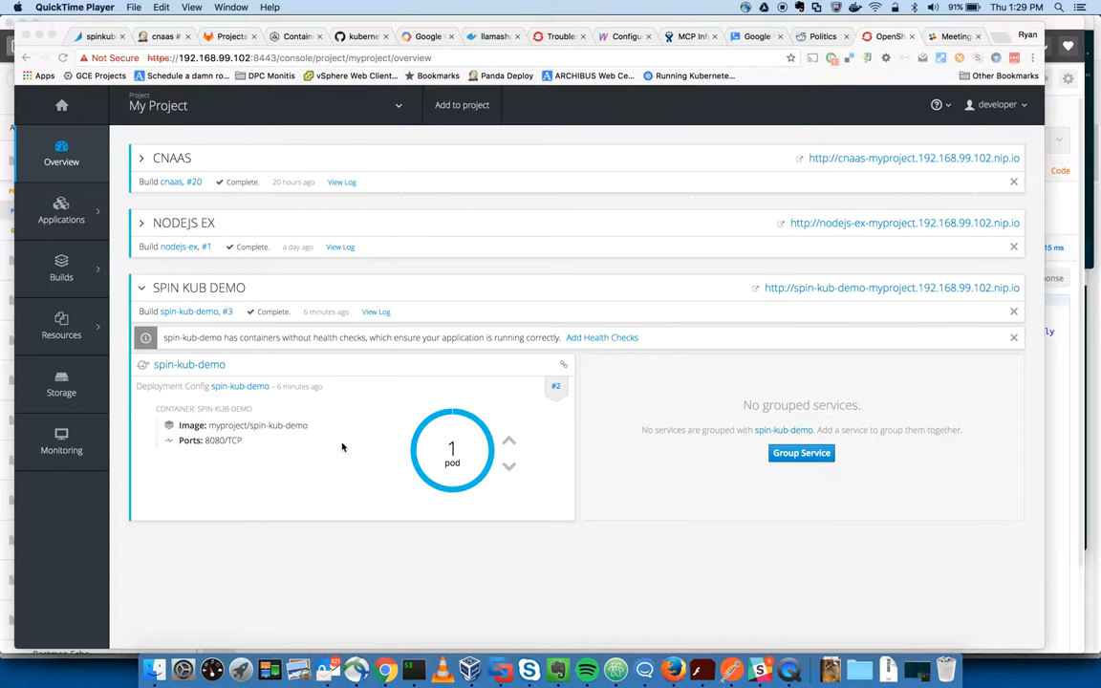
mouse_move(516, 471)
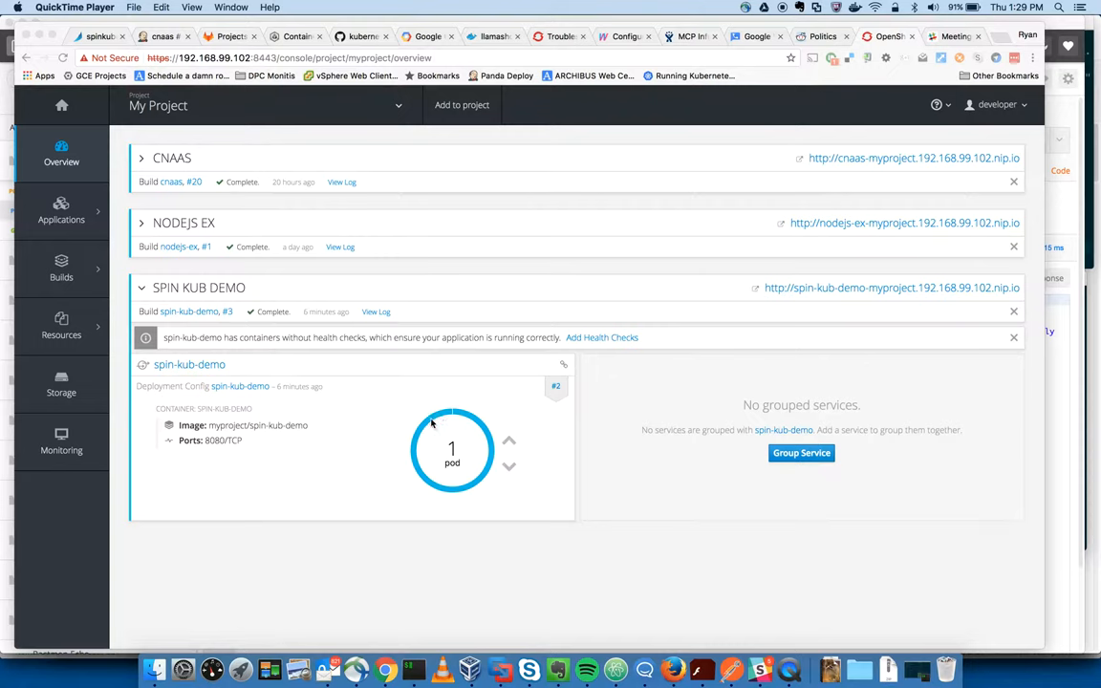
mouse_move(459, 419)
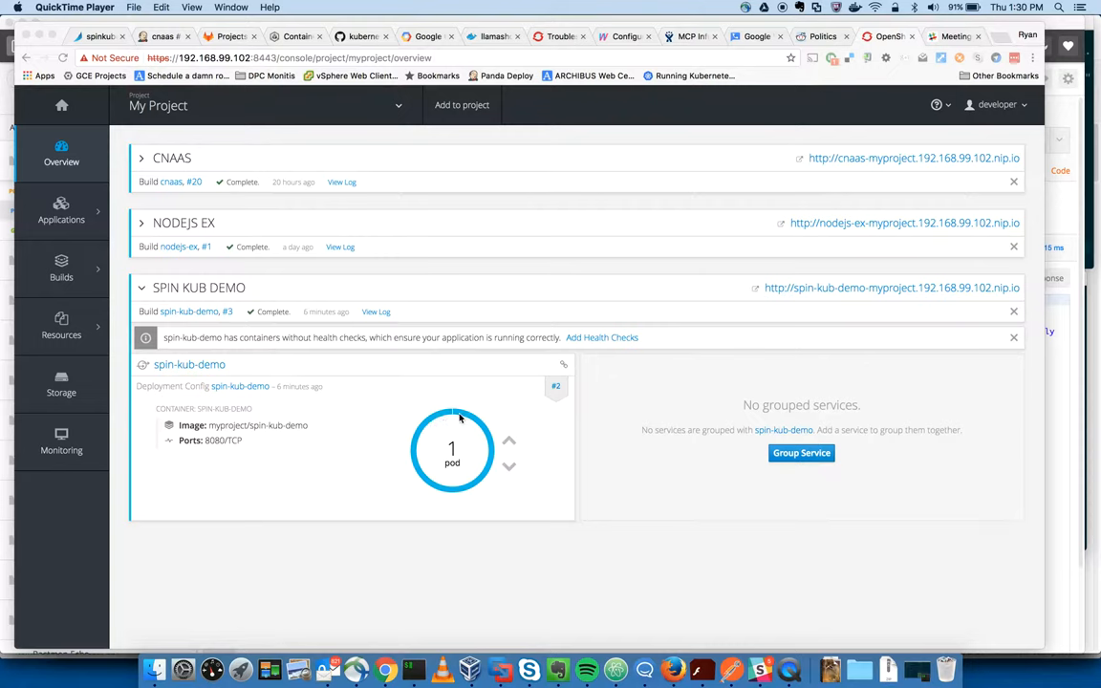
mouse_move(355, 457)
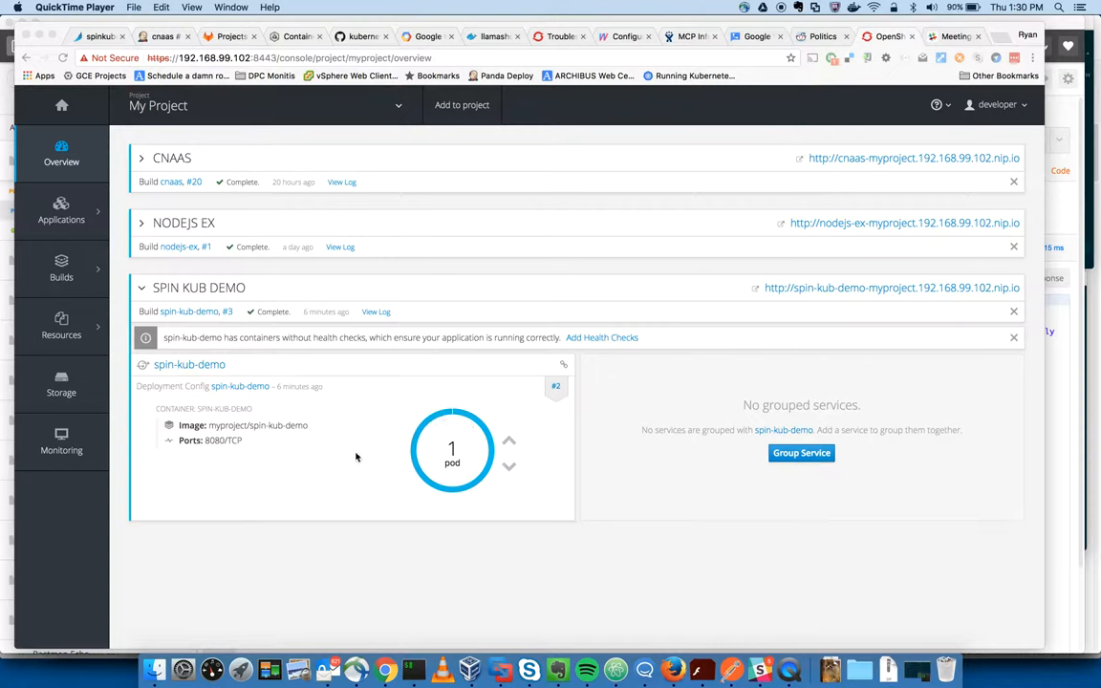
mouse_move(565, 393)
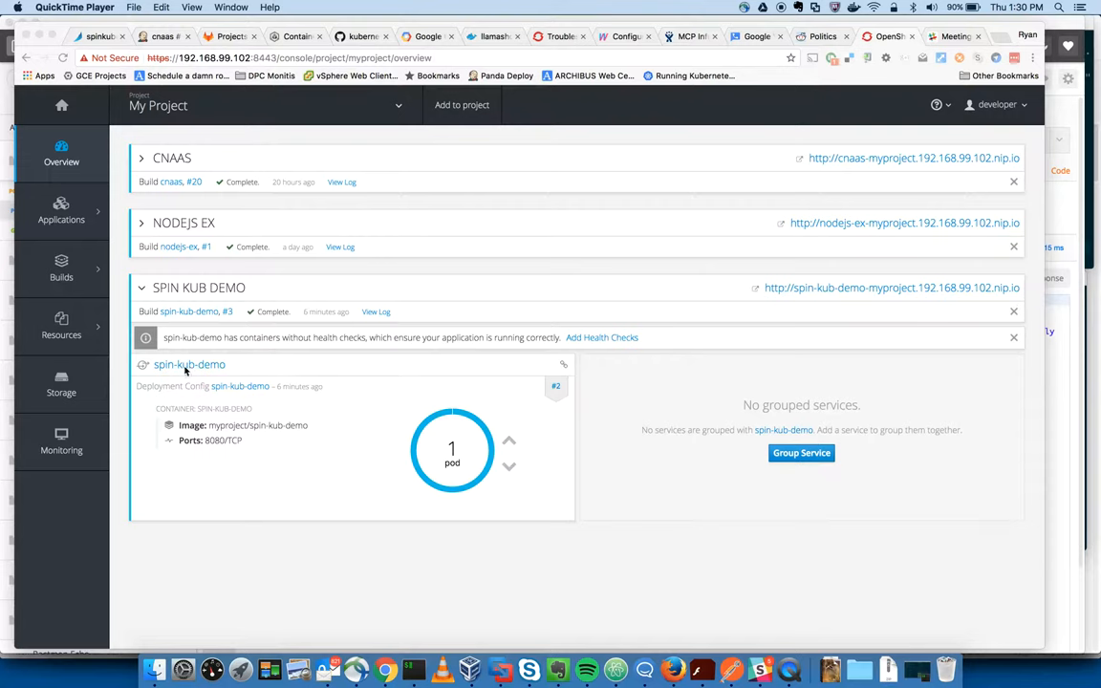
mouse_move(454, 466)
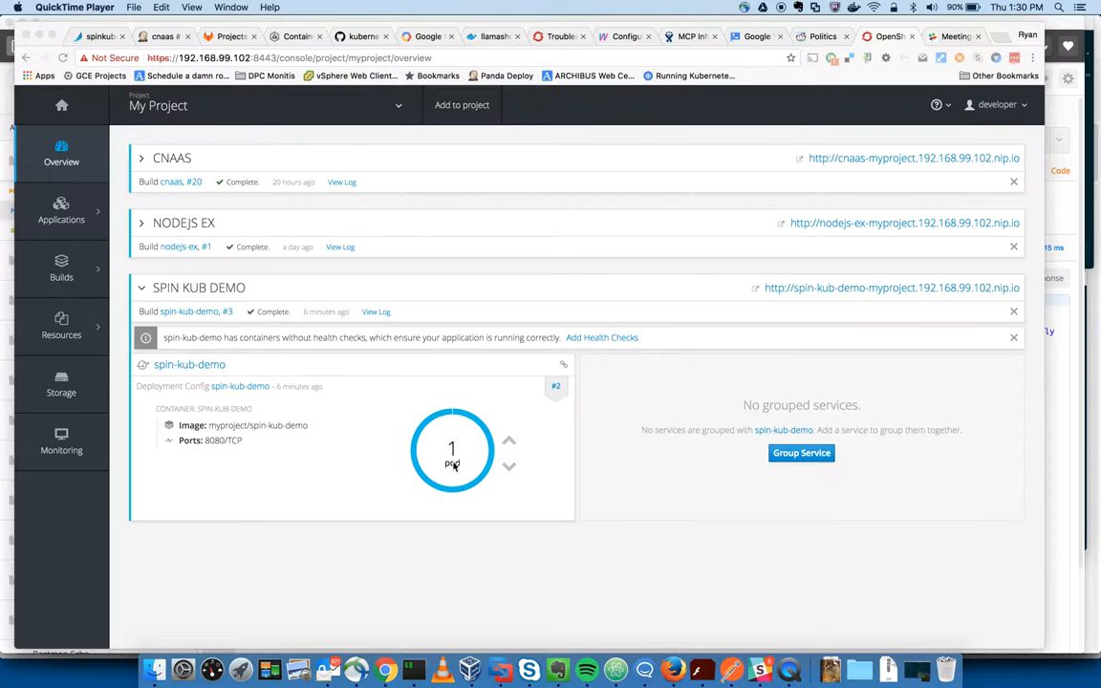
mouse_move(455, 466)
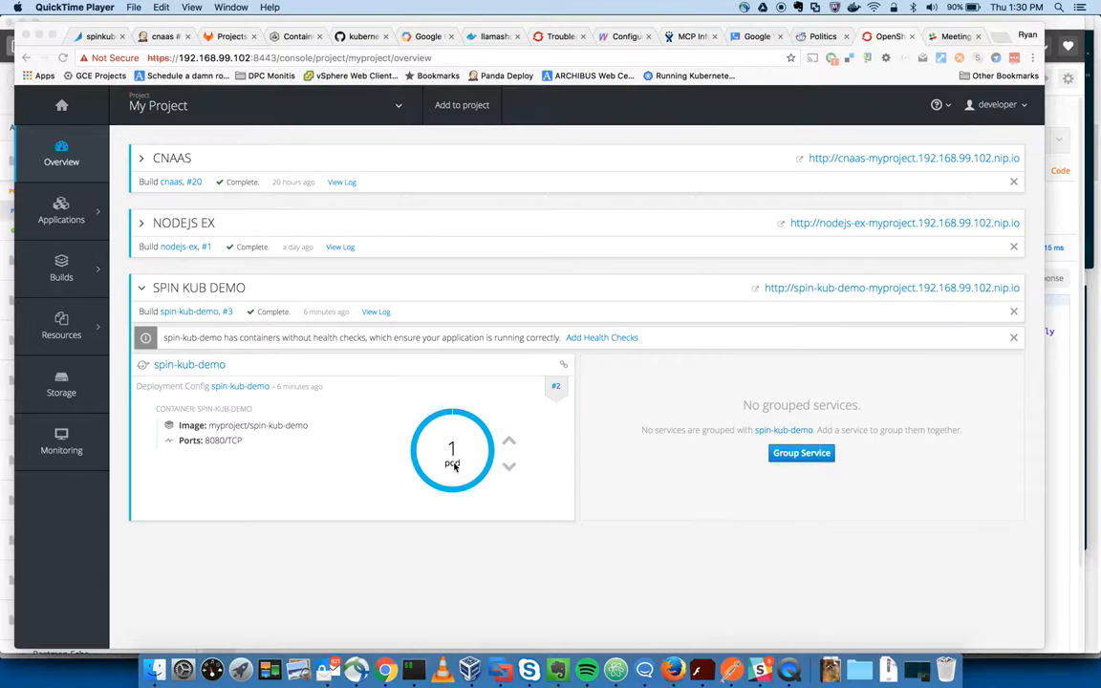
mouse_move(724, 307)
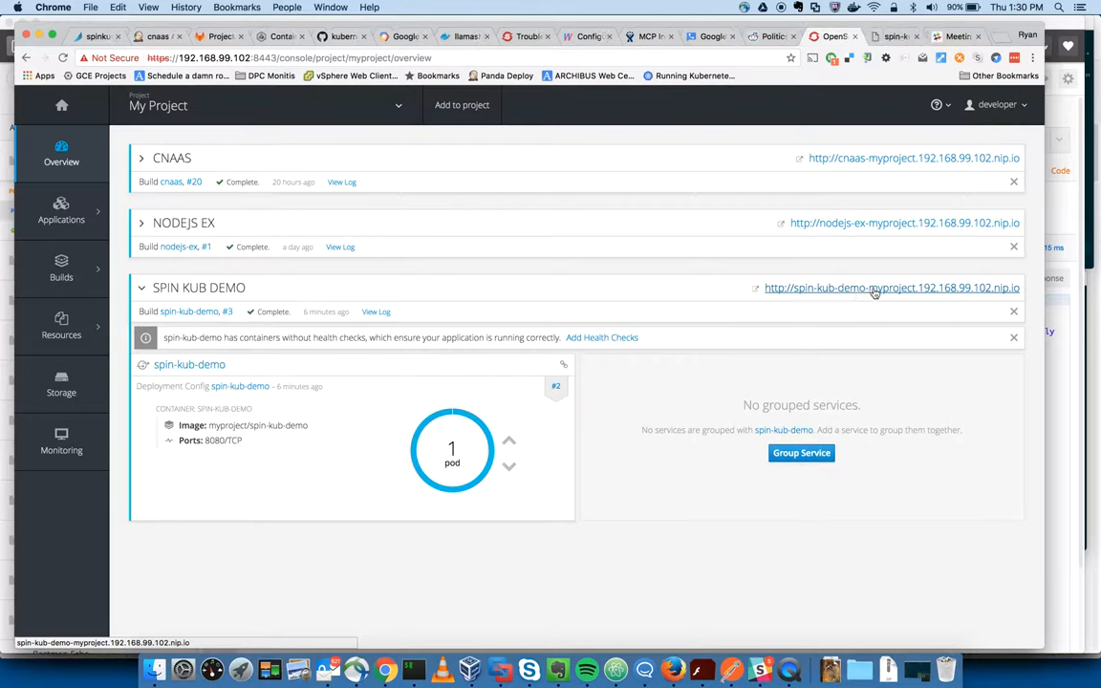
- Check the live spin-kub-demo page reading 'Hello, Open Shift', then view build #3's log
left_click(890, 288)
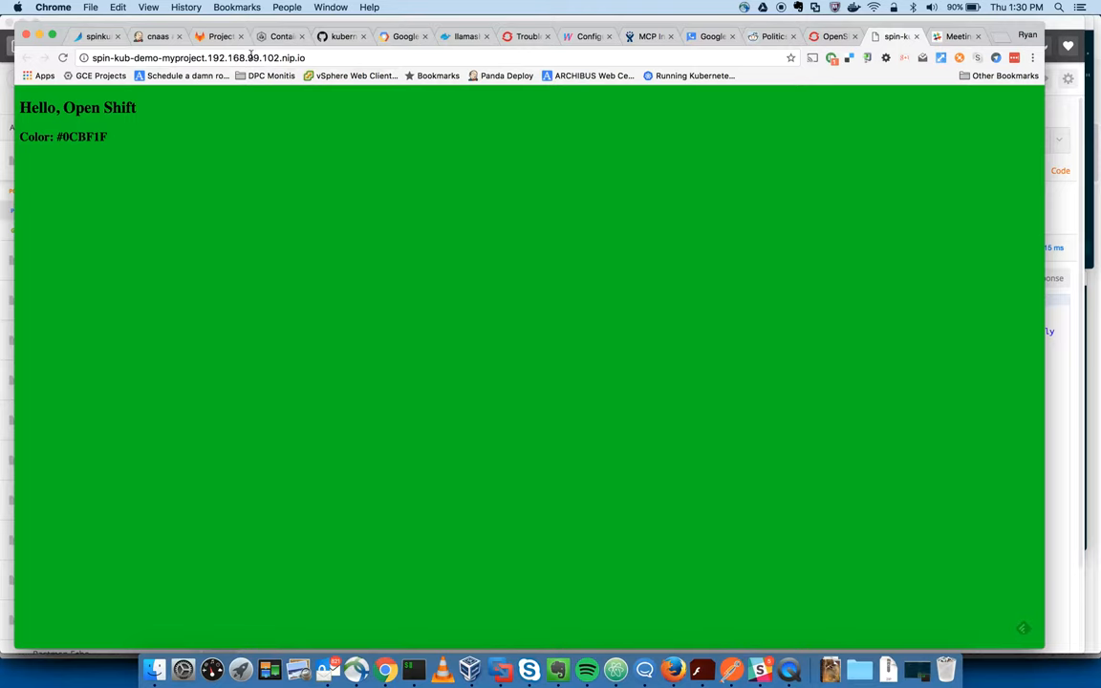
mouse_move(971, 48)
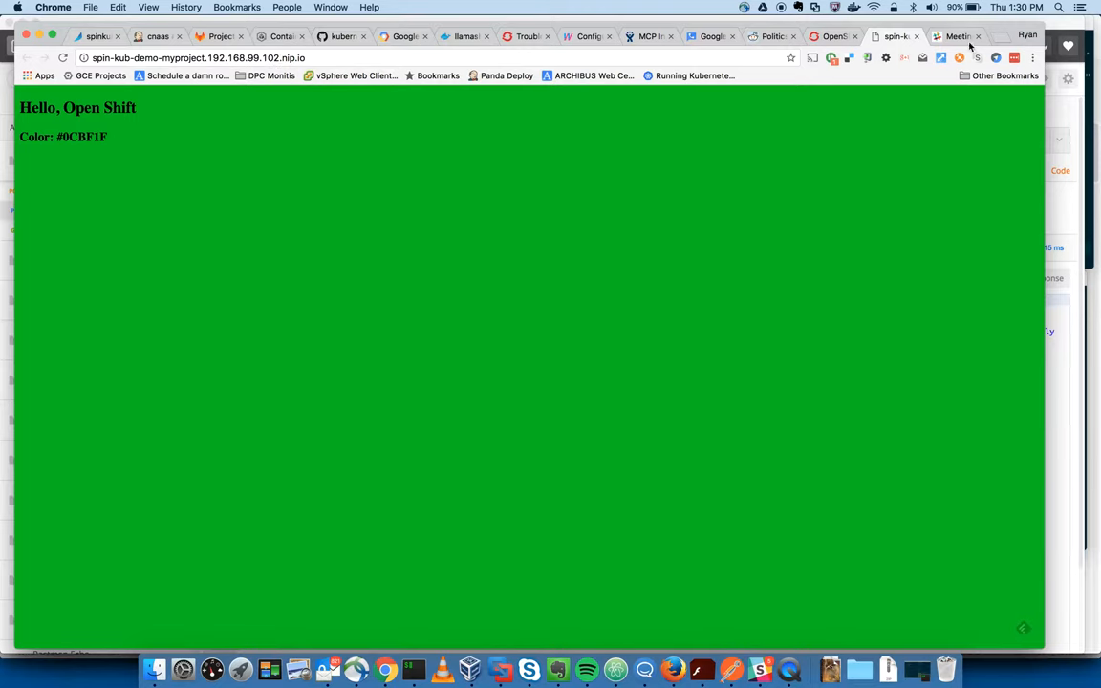
left_click(832, 36)
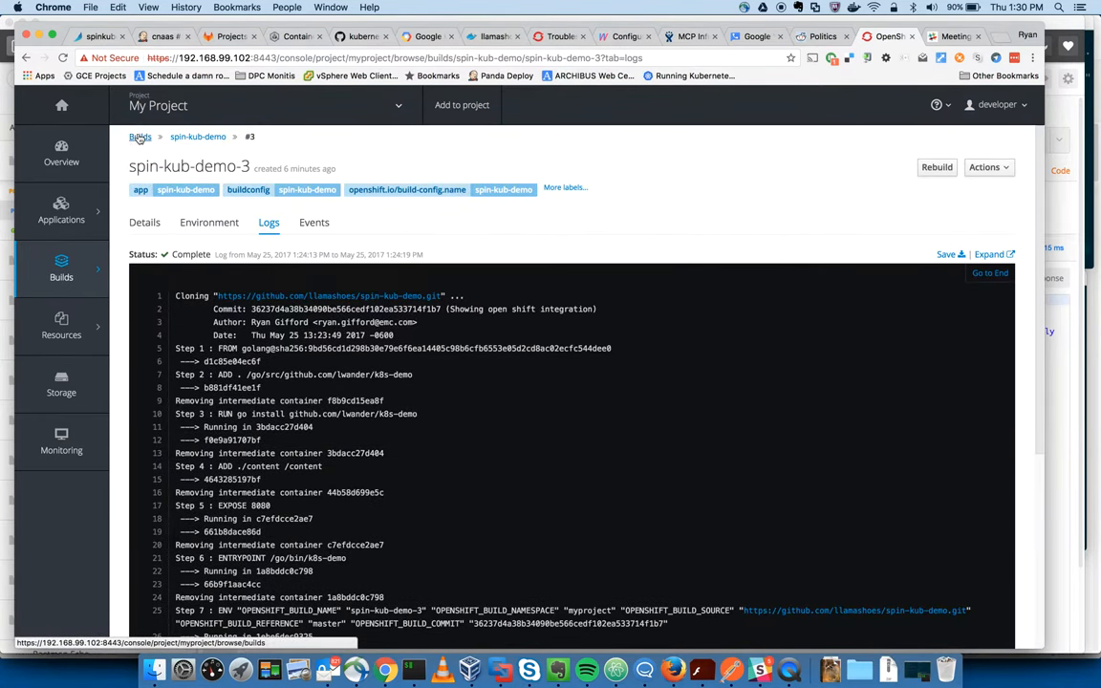
- Visit the builds list, then go back to the project Overview
left_click(141, 137)
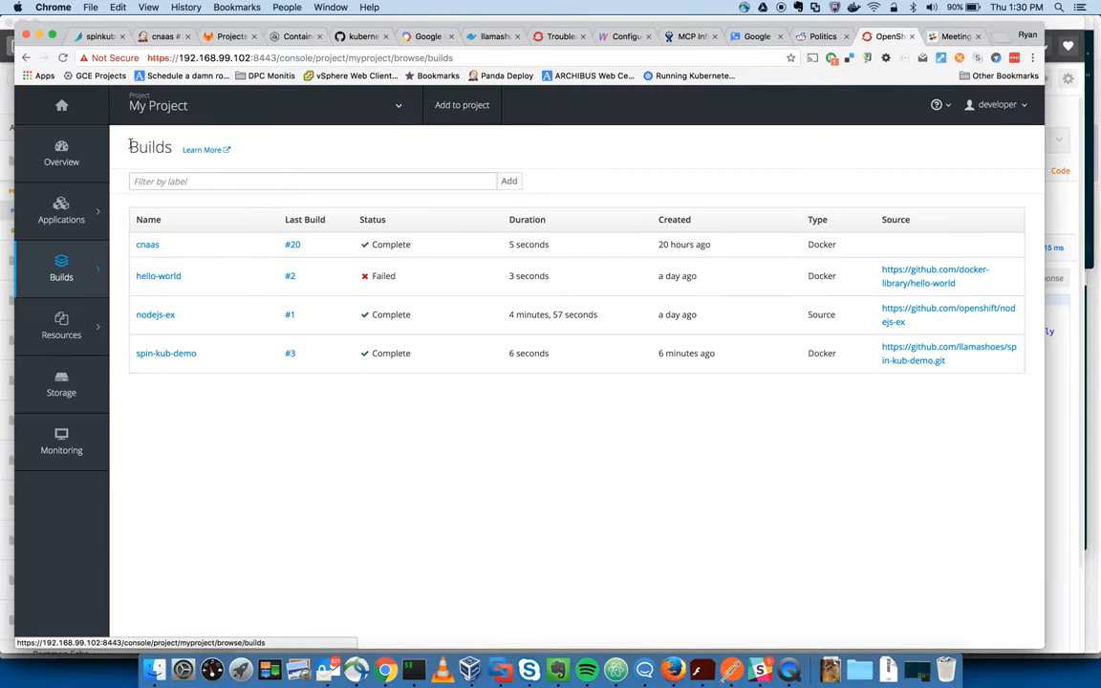
left_click(62, 153)
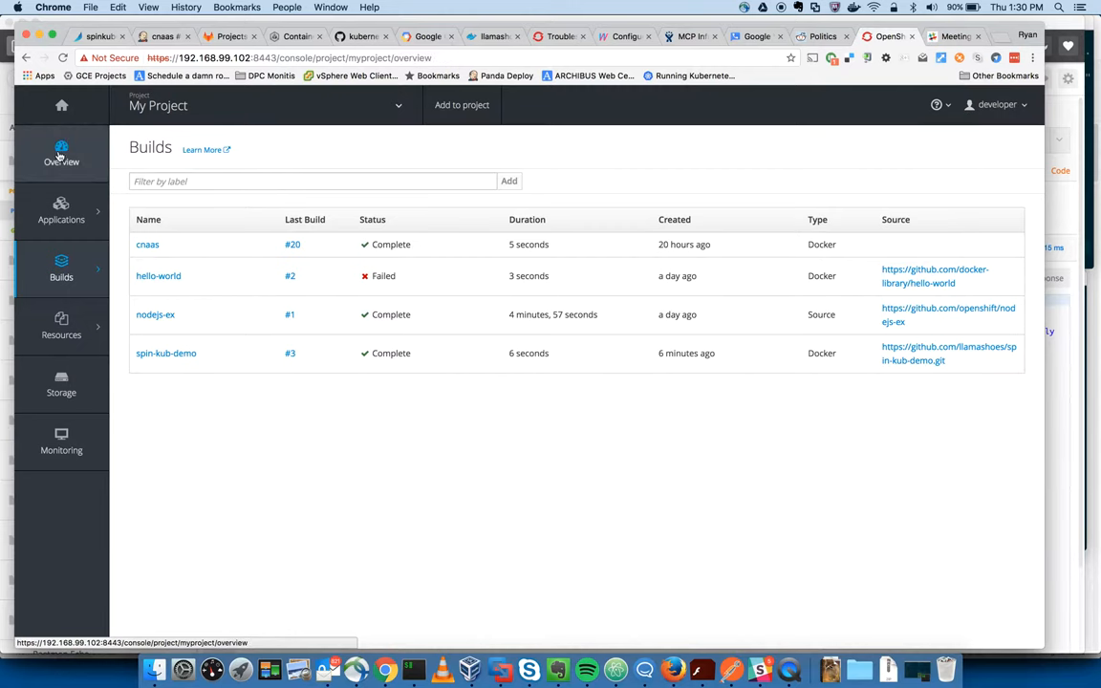
left_click(61, 153)
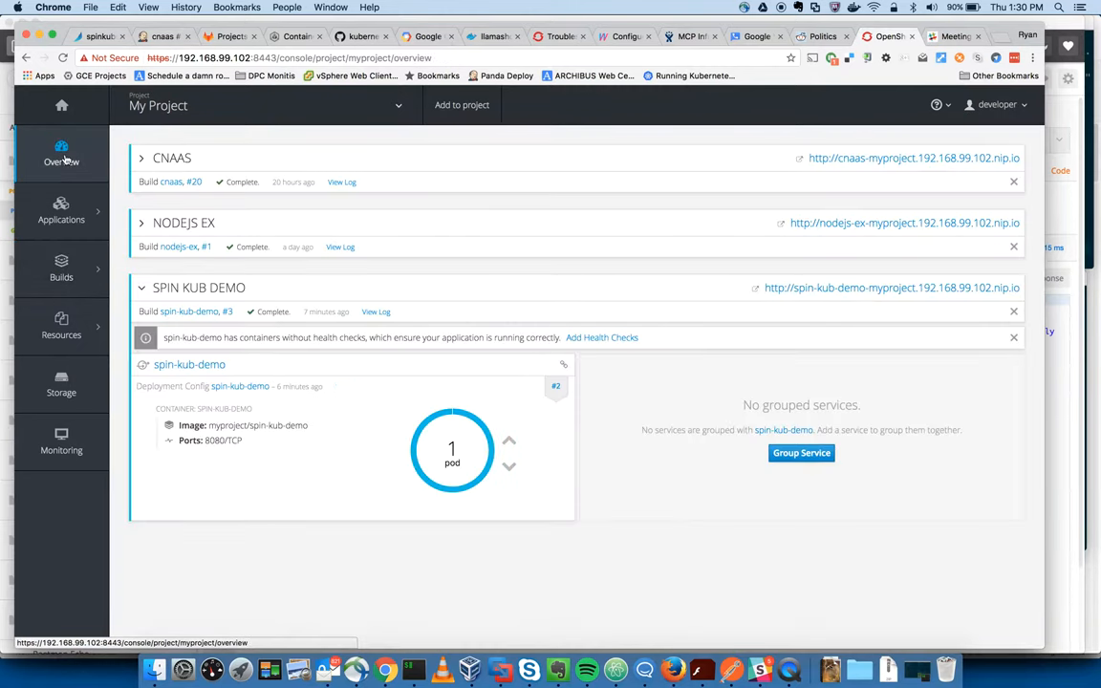
mouse_move(576, 522)
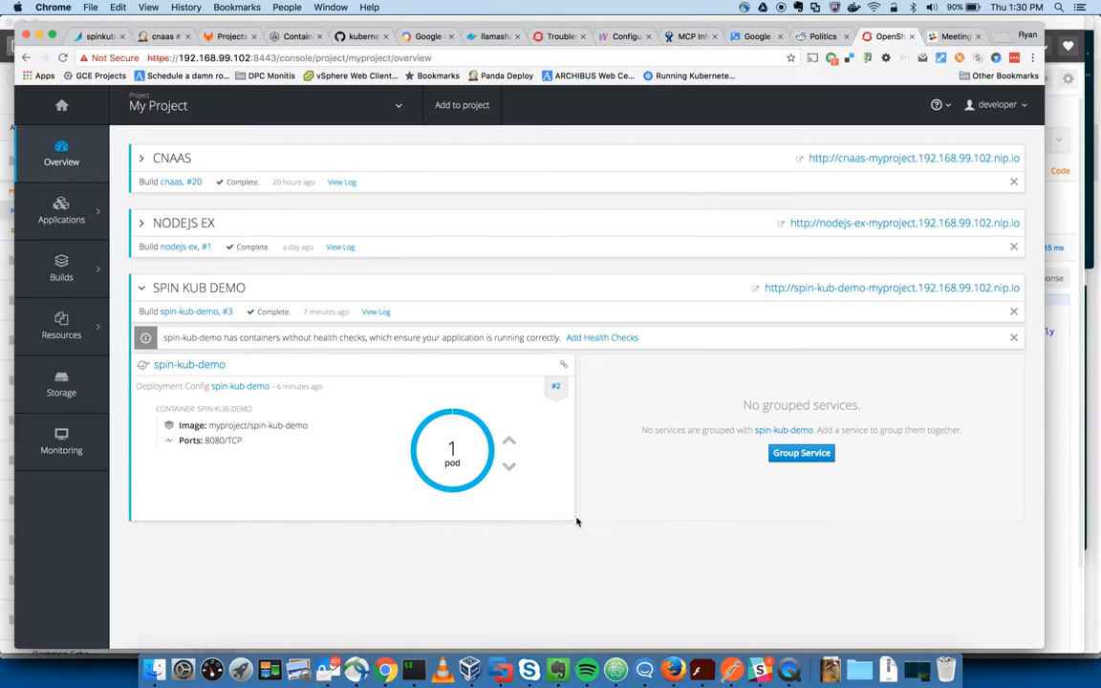
mouse_move(577, 527)
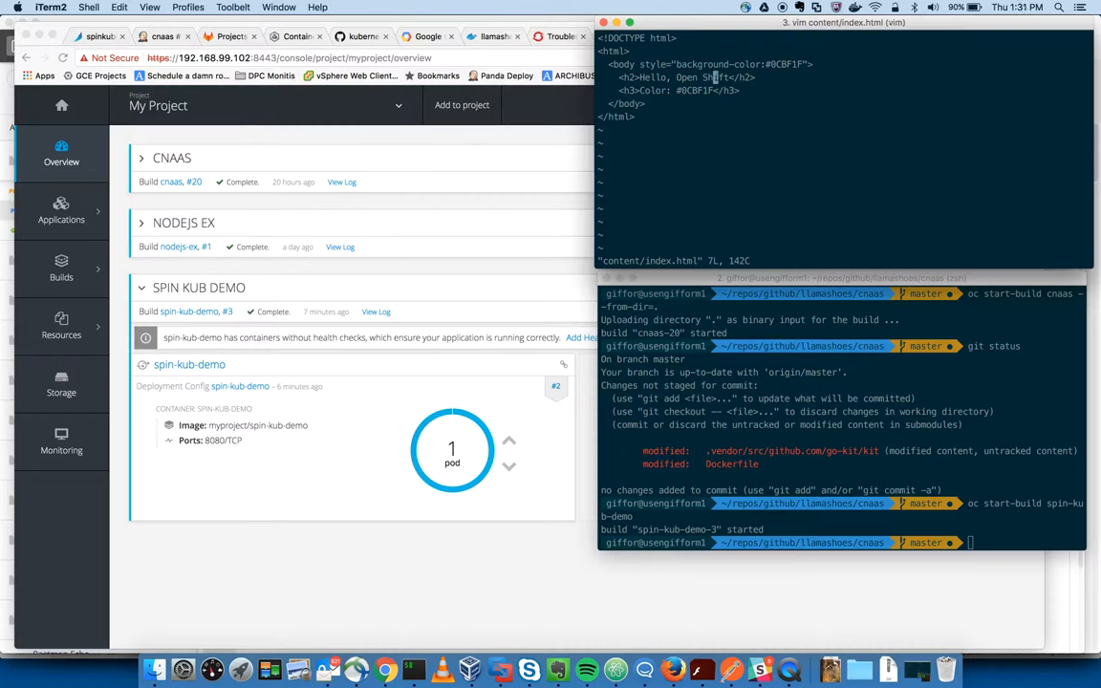
- Edit the index.html heading to read 'Hello, Open Demo'
key("i")
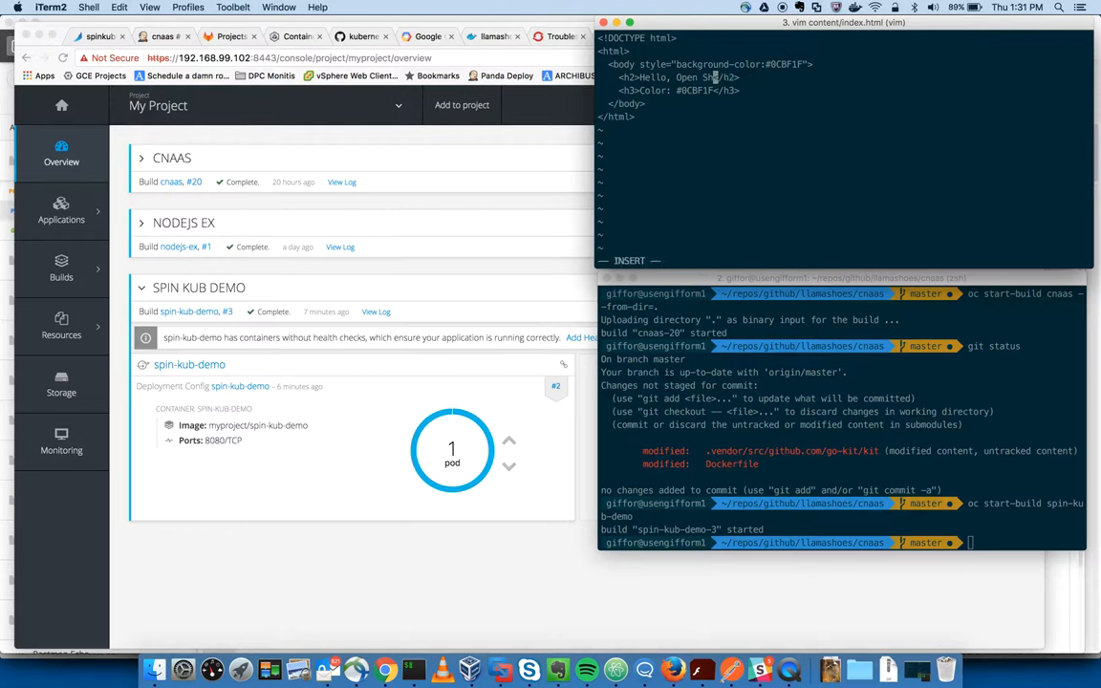
type("Demo")
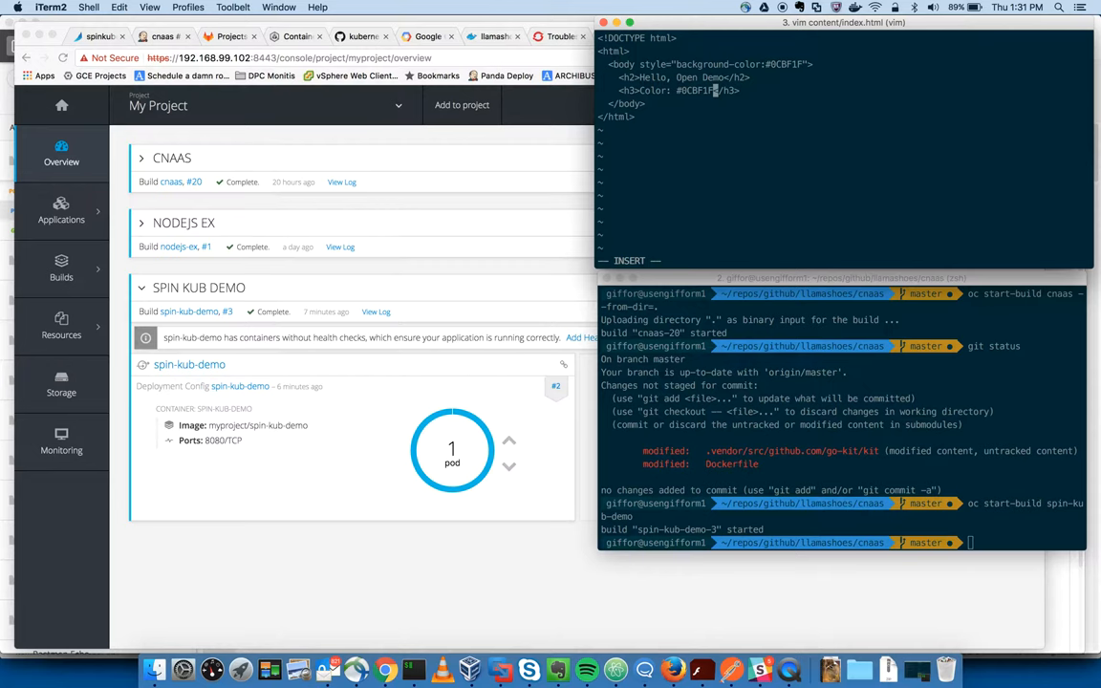
key("Return")
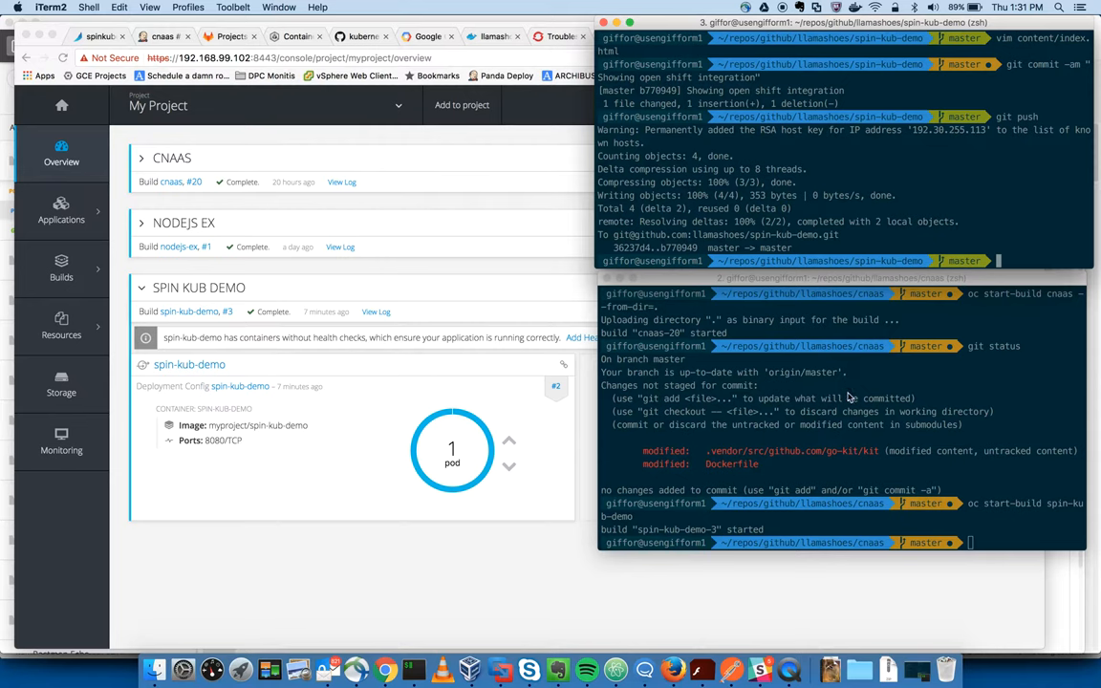
mouse_move(844, 430)
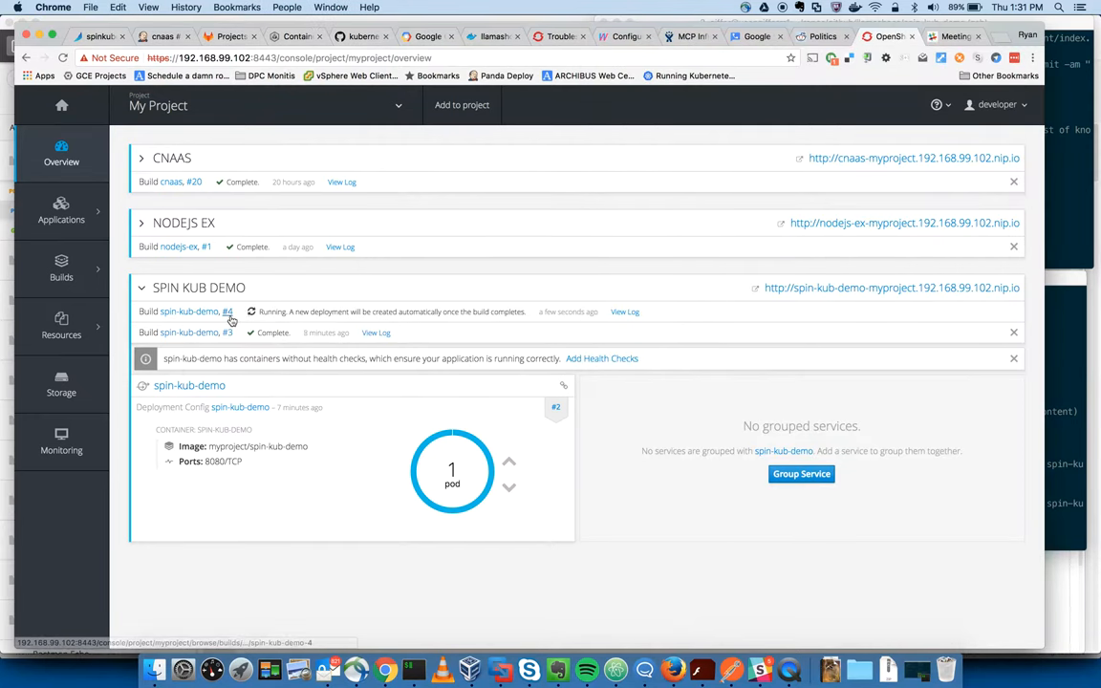
mouse_move(234, 321)
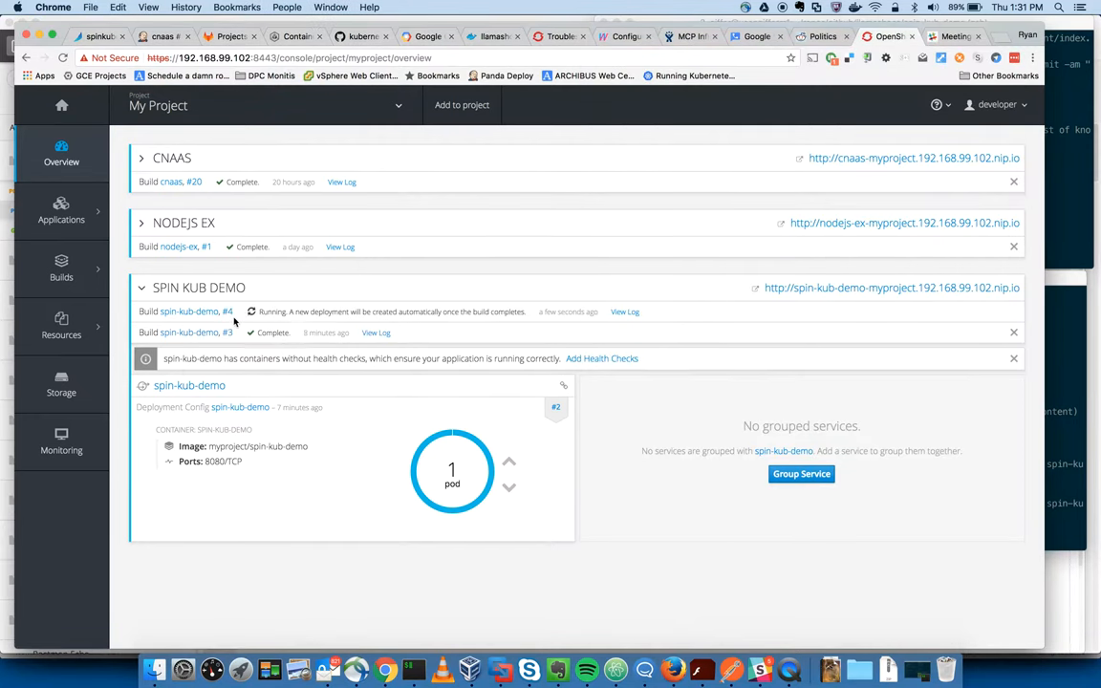
mouse_move(332, 398)
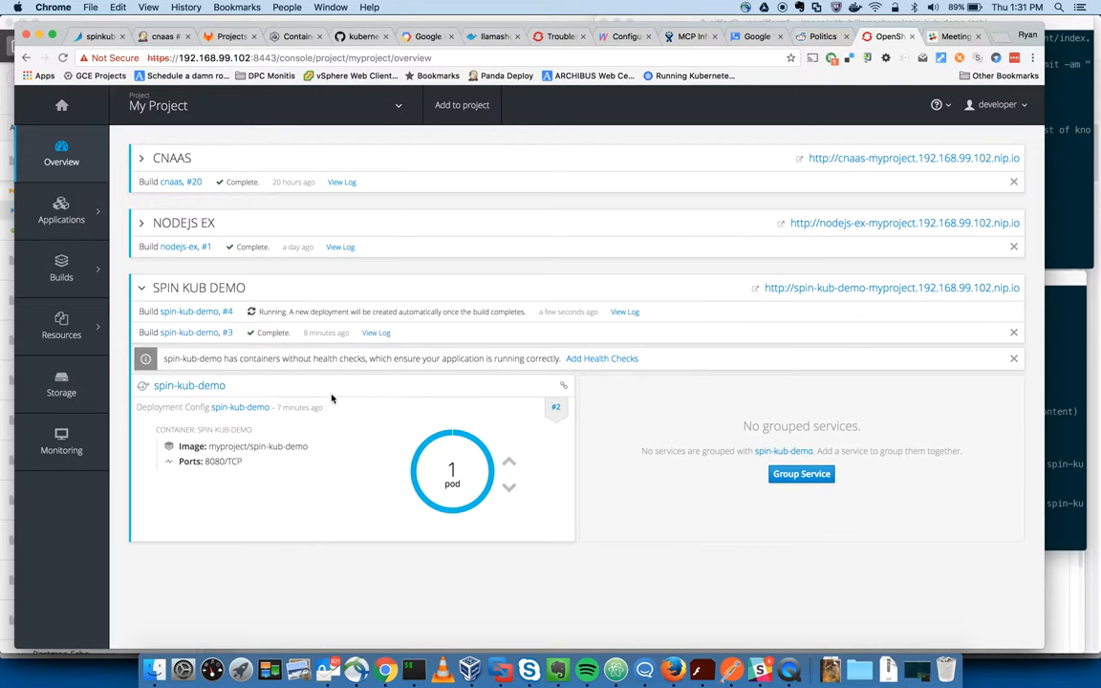
mouse_move(624, 318)
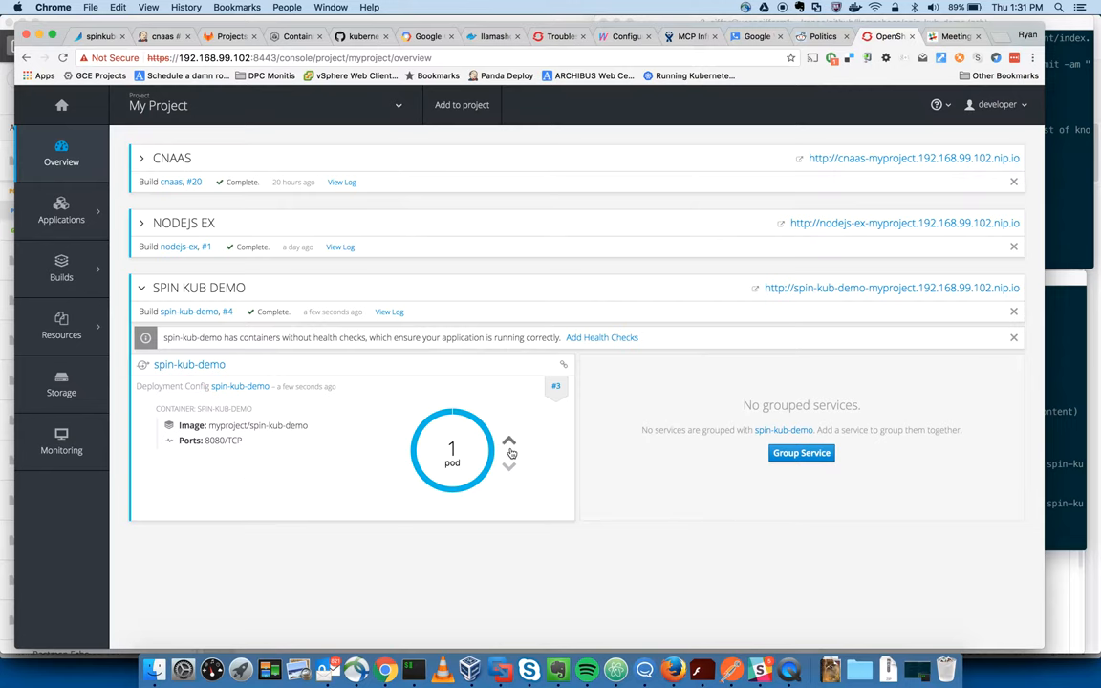
mouse_move(844, 291)
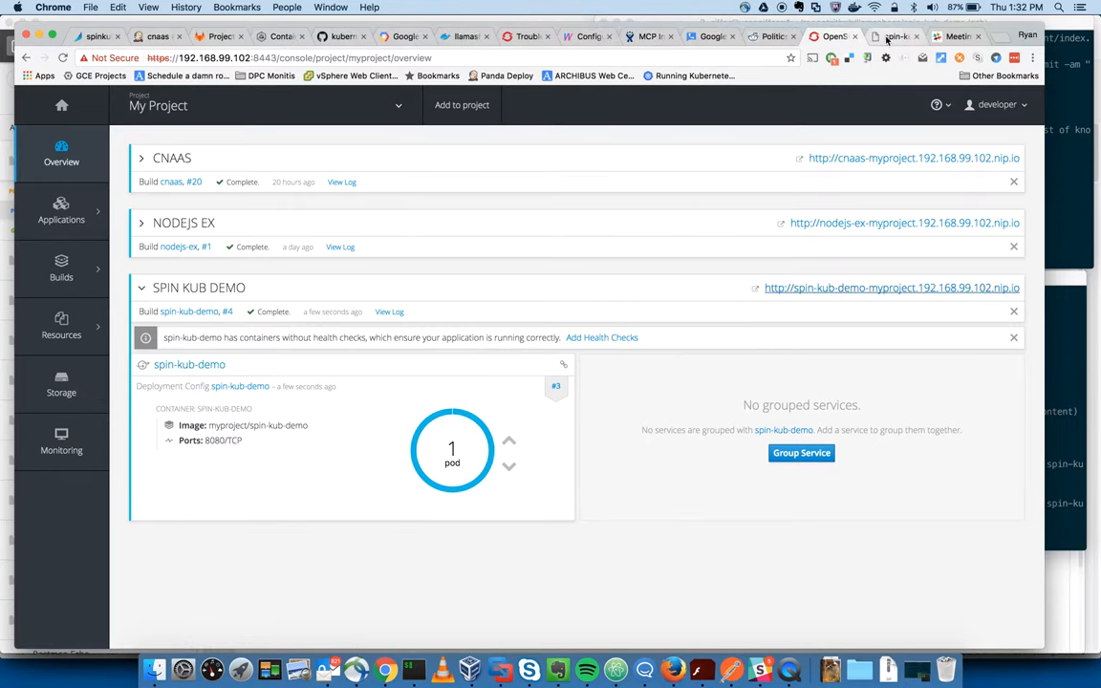
- Confirm the live spin-kub-demo page now reads 'Hello, Open Demo', then return to OpenShift
left_click(891, 288)
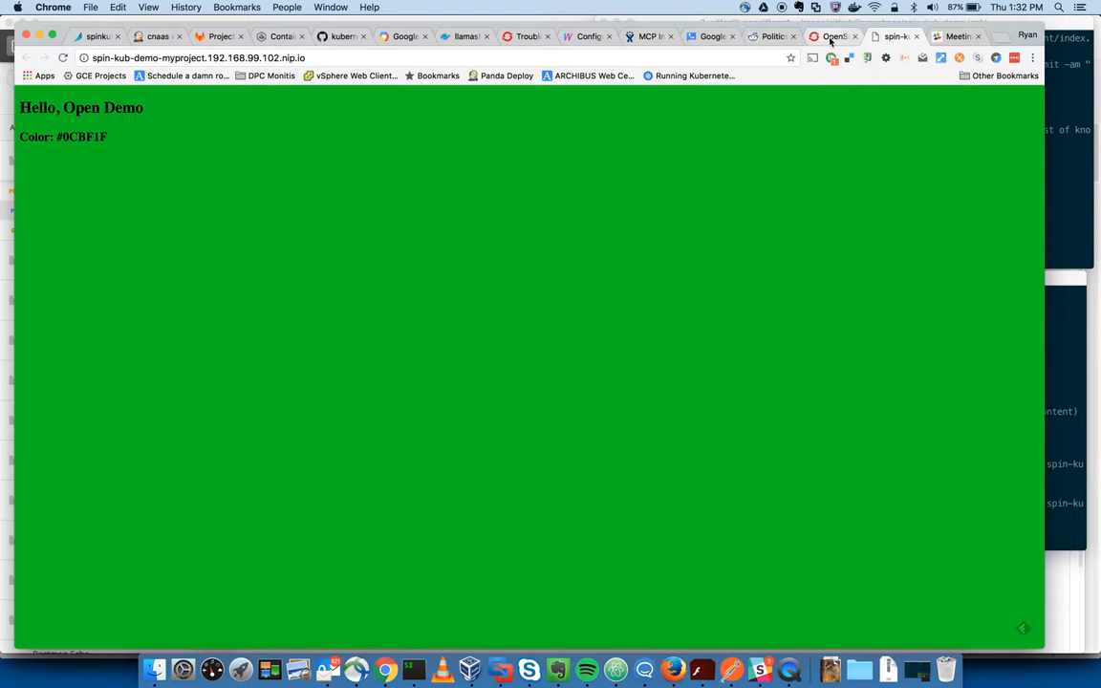
left_click(831, 36)
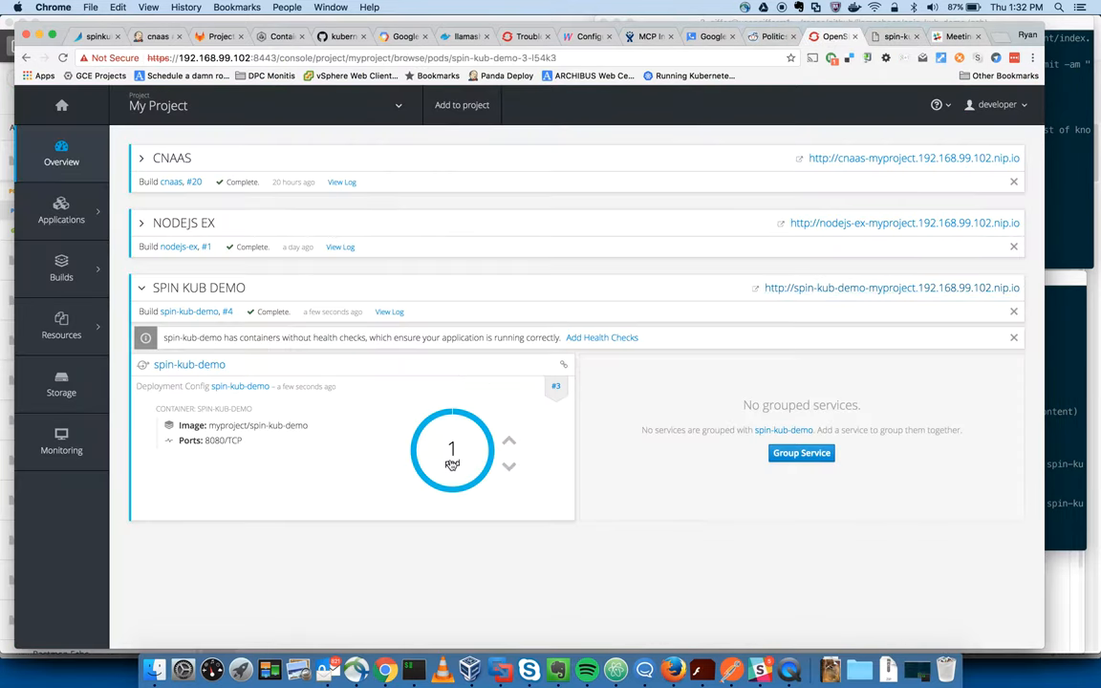
left_click(453, 450)
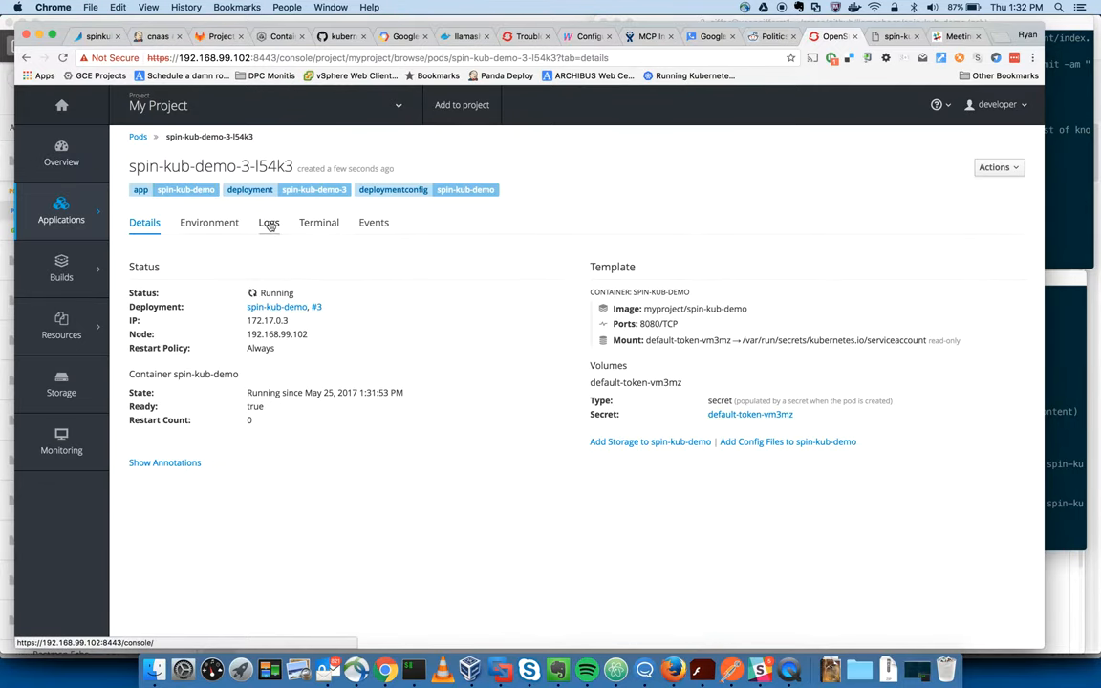
left_click(268, 222)
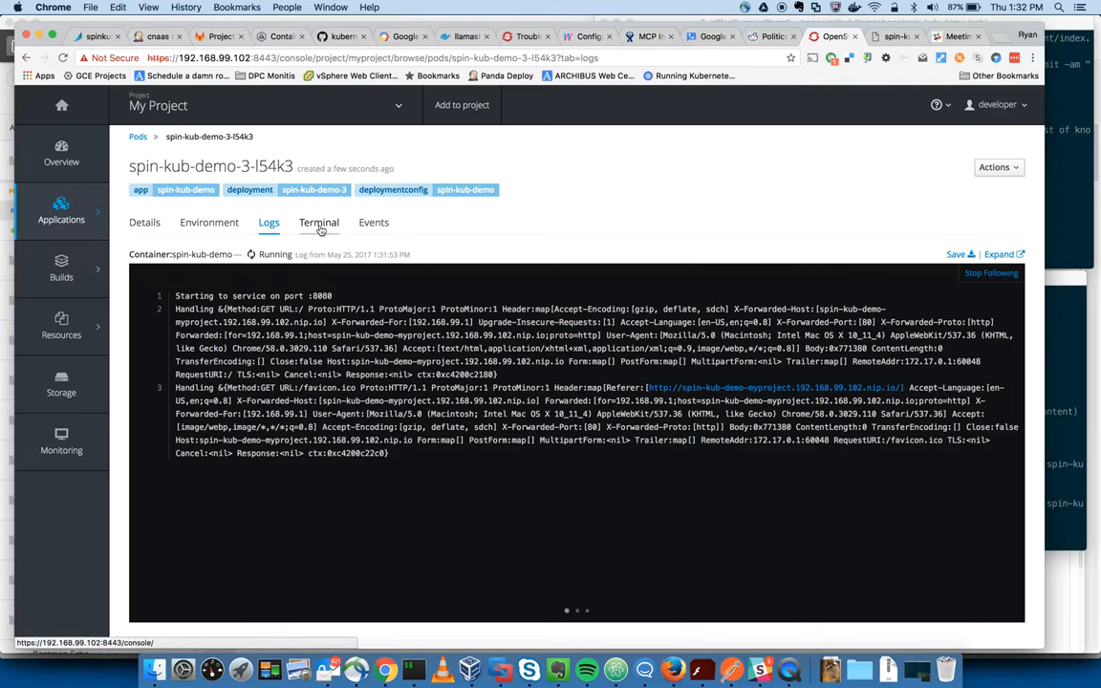
left_click(318, 222)
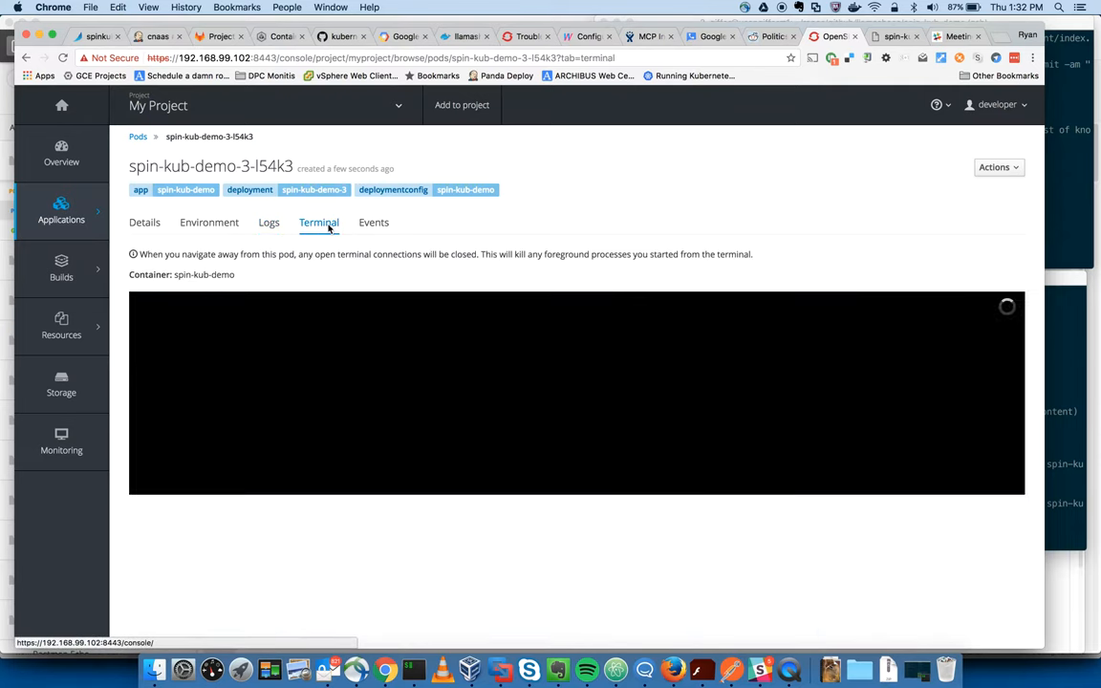
type("uname")
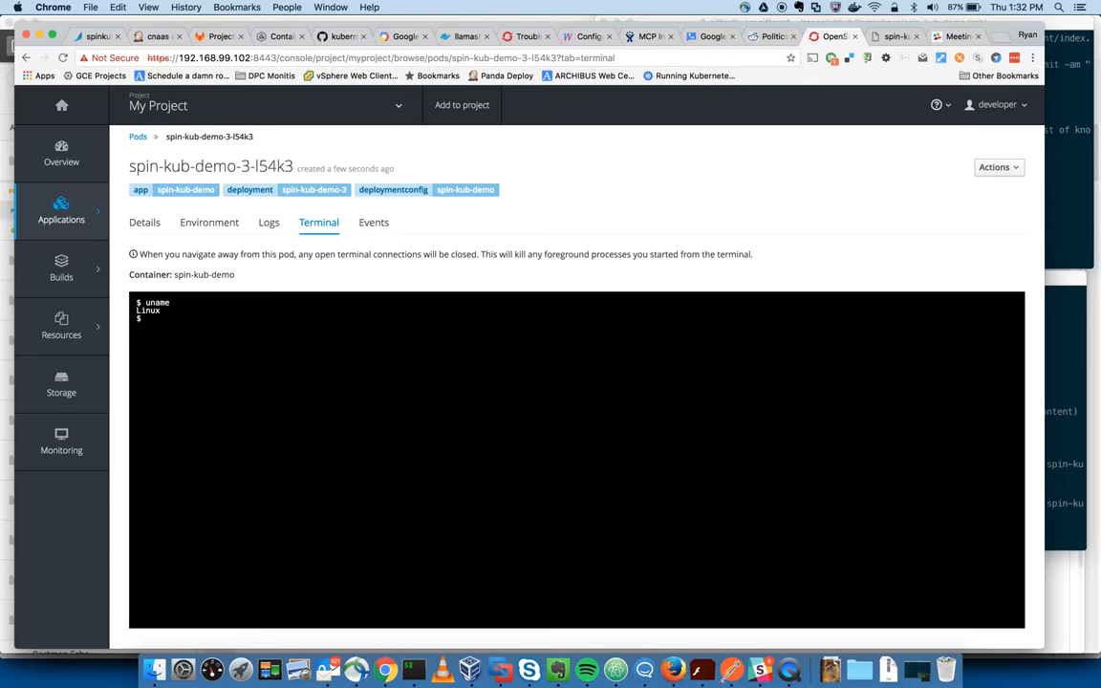
type("pwd")
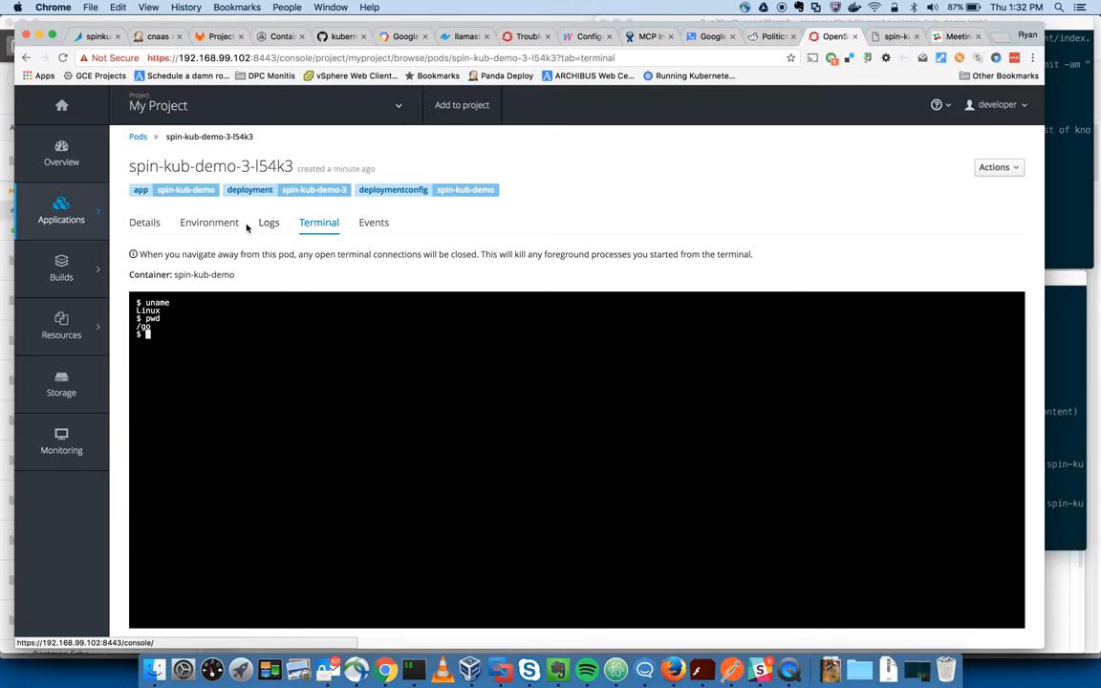
mouse_move(268, 222)
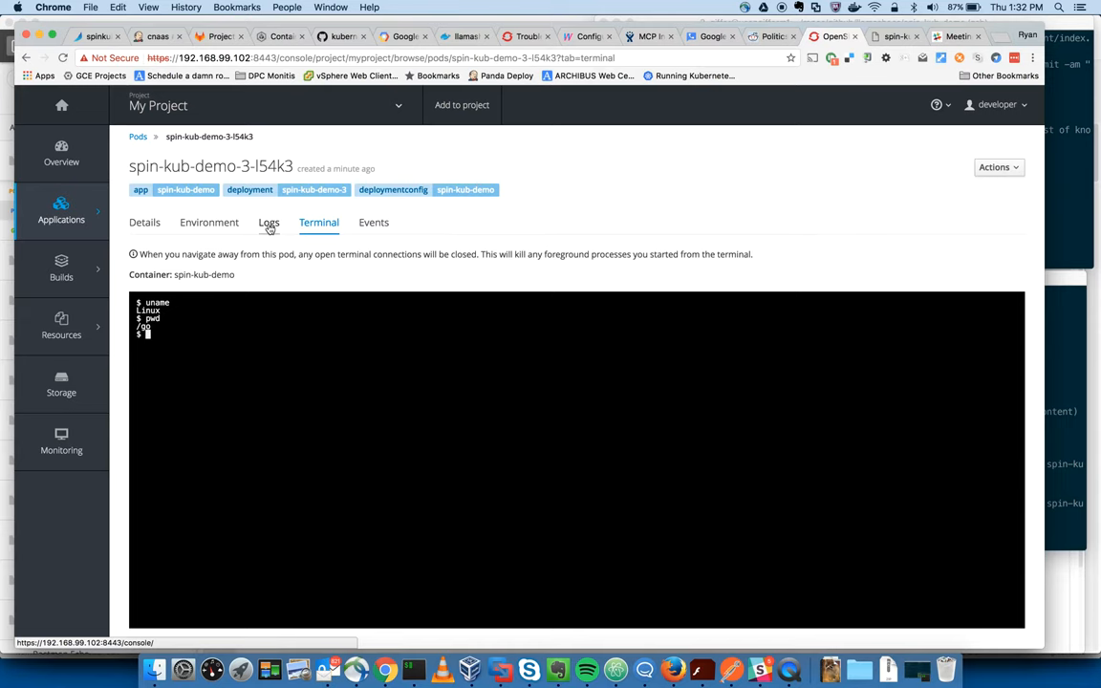
left_click(61, 153)
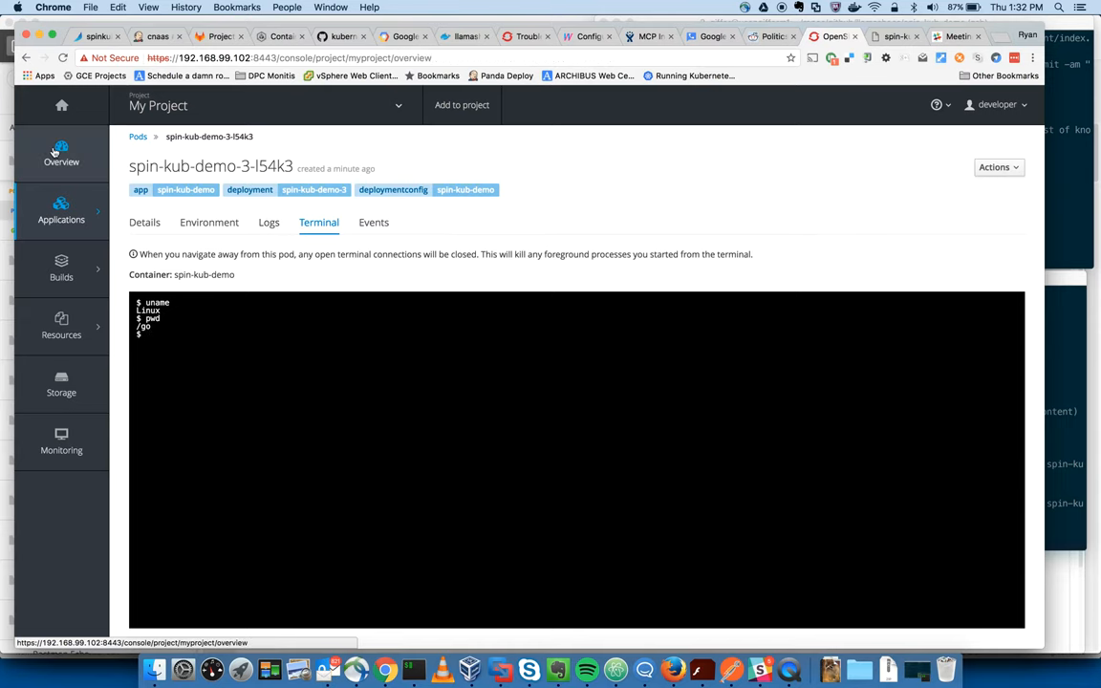
left_click(61, 153)
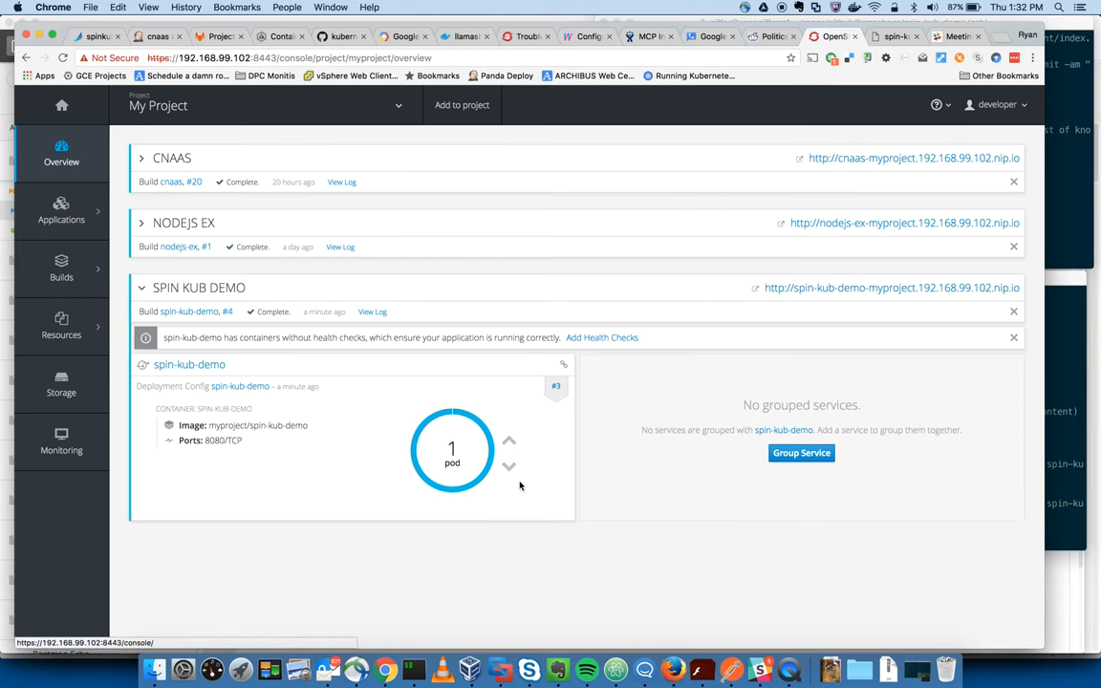
mouse_move(1056, 241)
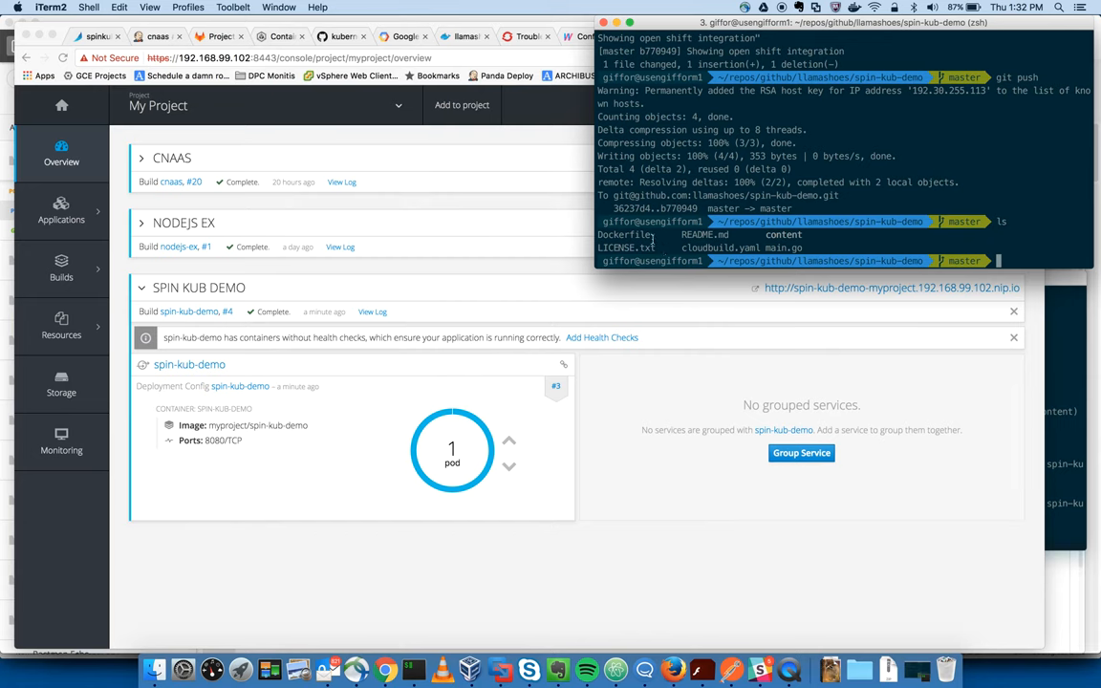
mouse_move(653, 237)
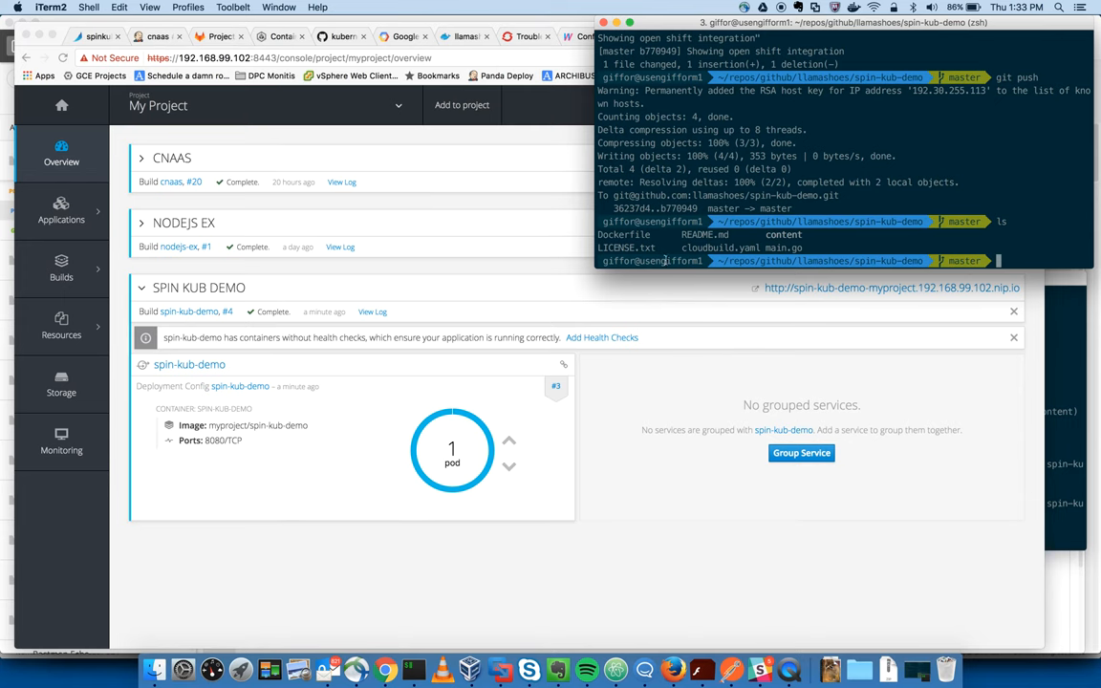
- Bring forward the iTerm2 session showing spin-kub-demo builds 3 and 4 started
left_click(842, 277)
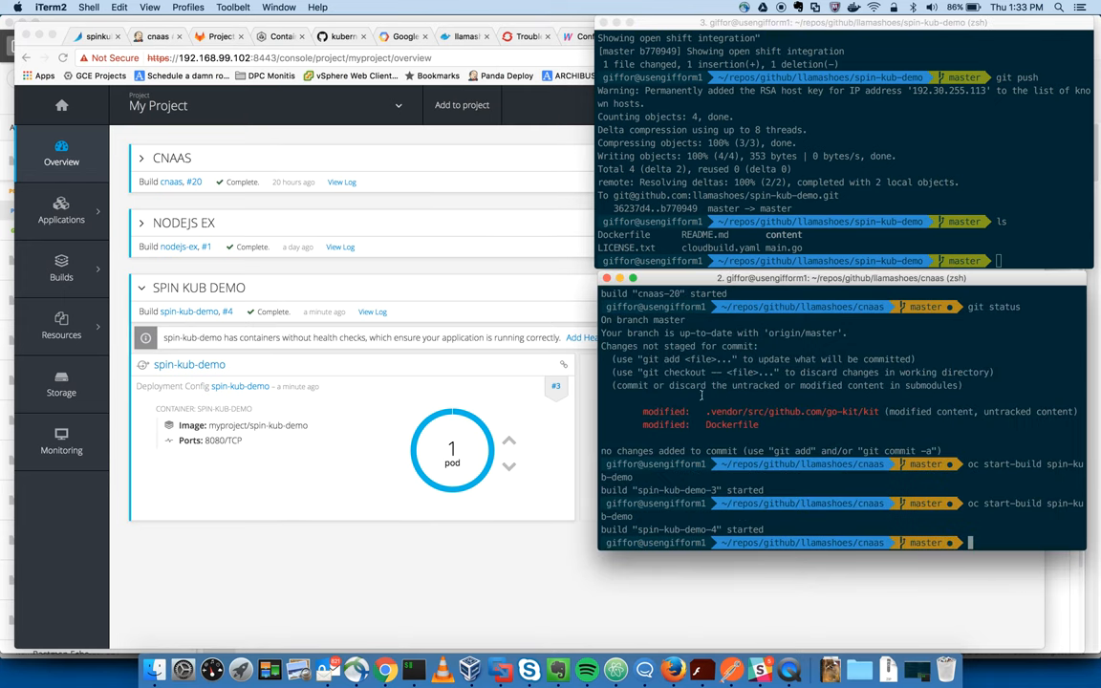
mouse_move(703, 394)
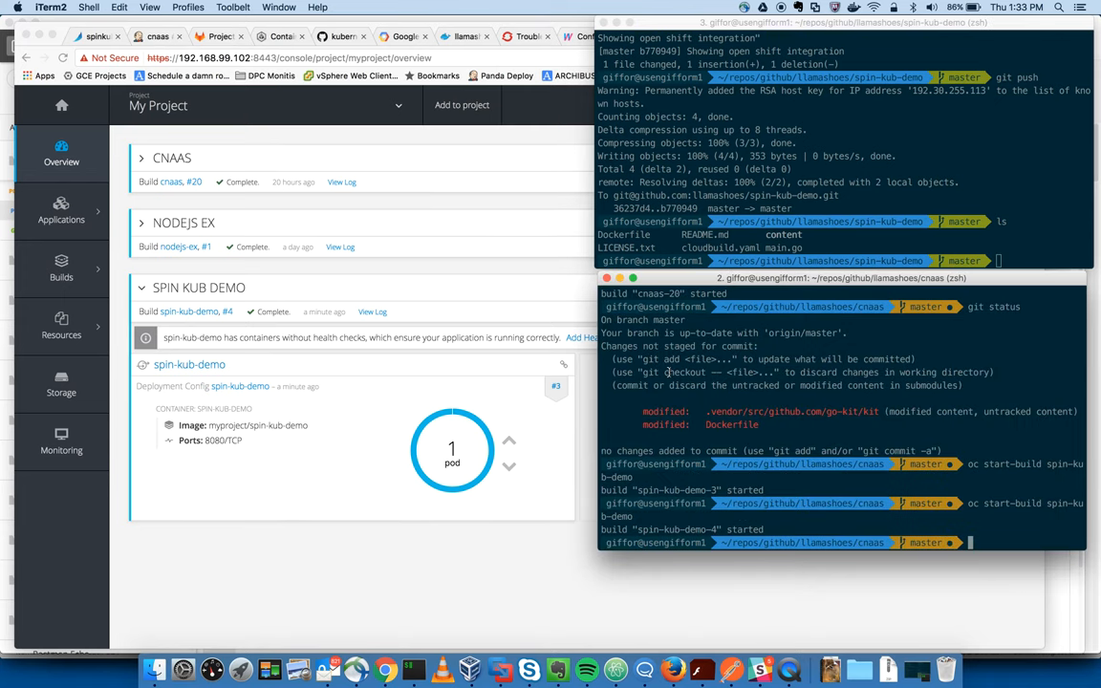